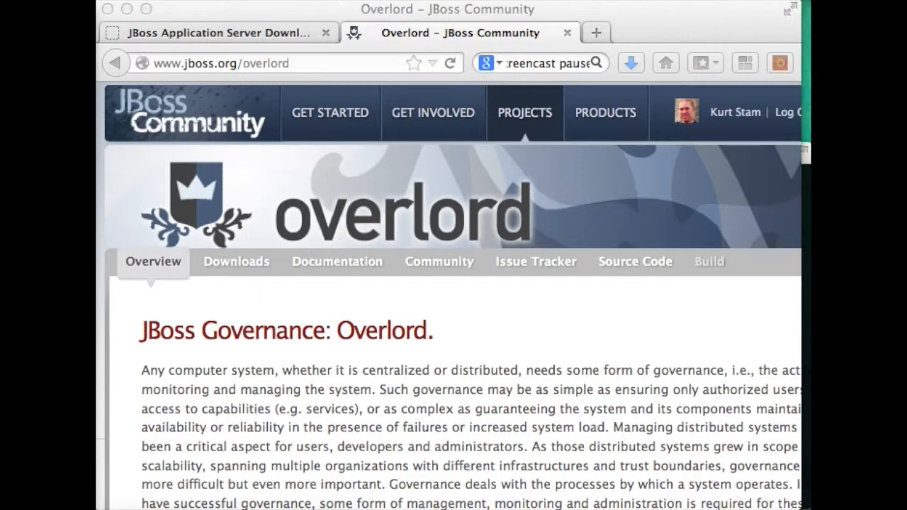
mouse_move(334, 272)
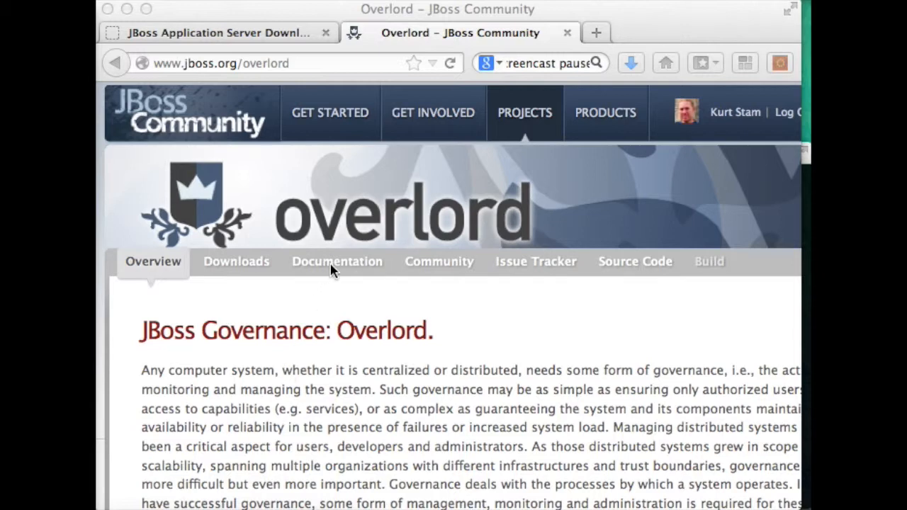
From the Overlord Documentation menu, go to Design Time Governance and view its Articles list.
left_click(337, 261)
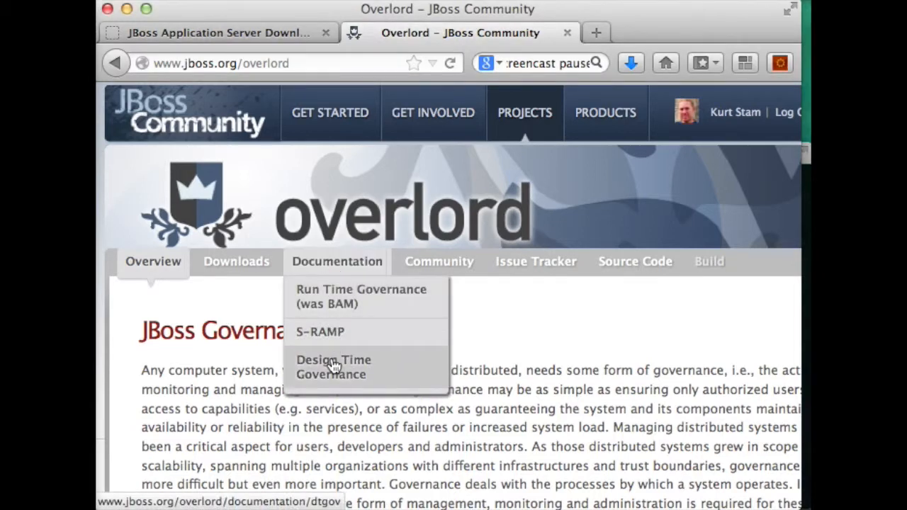
left_click(333, 365)
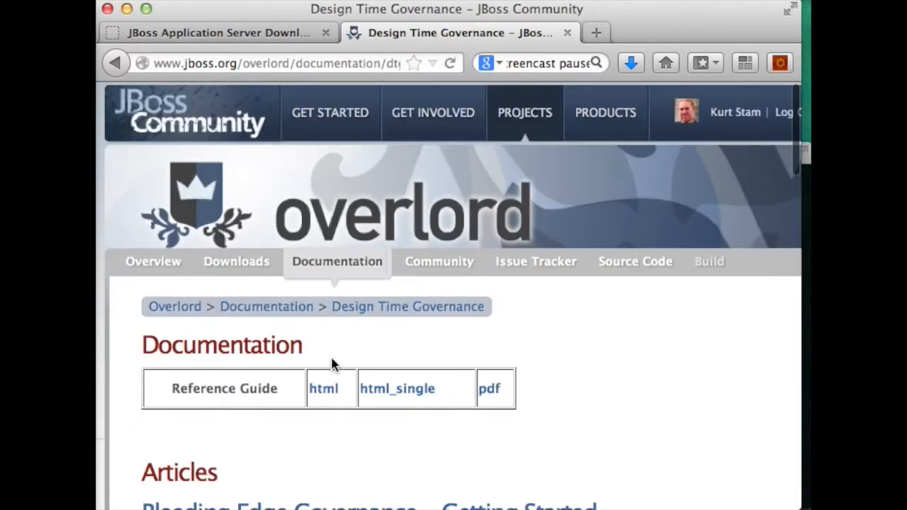
scroll("down", 3)
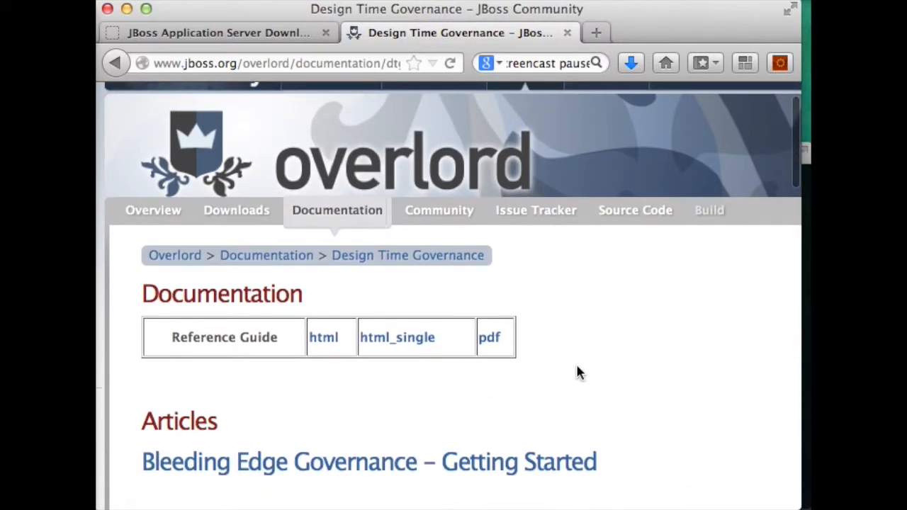
mouse_move(492, 456)
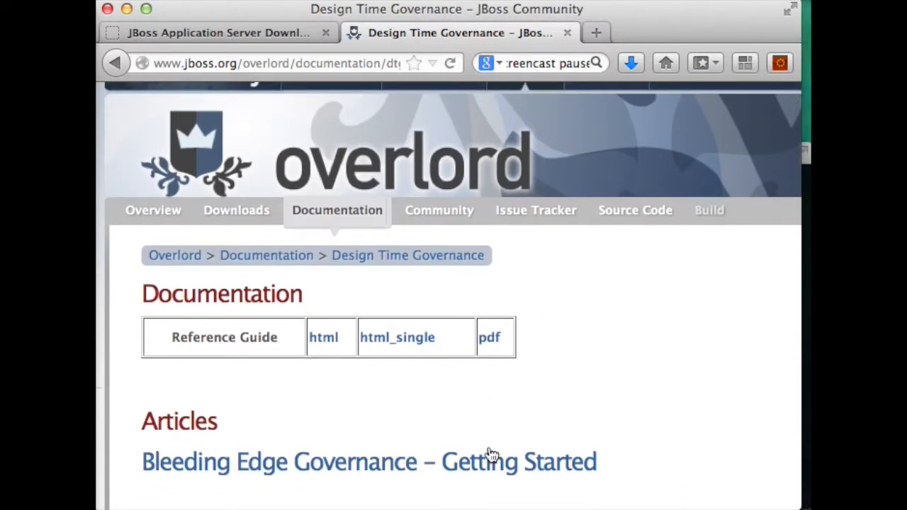
mouse_move(480, 462)
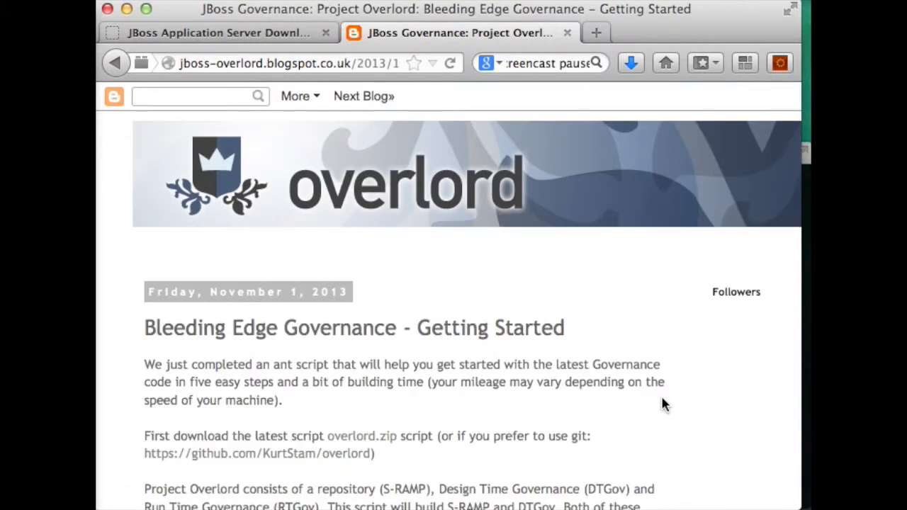
mouse_move(361, 436)
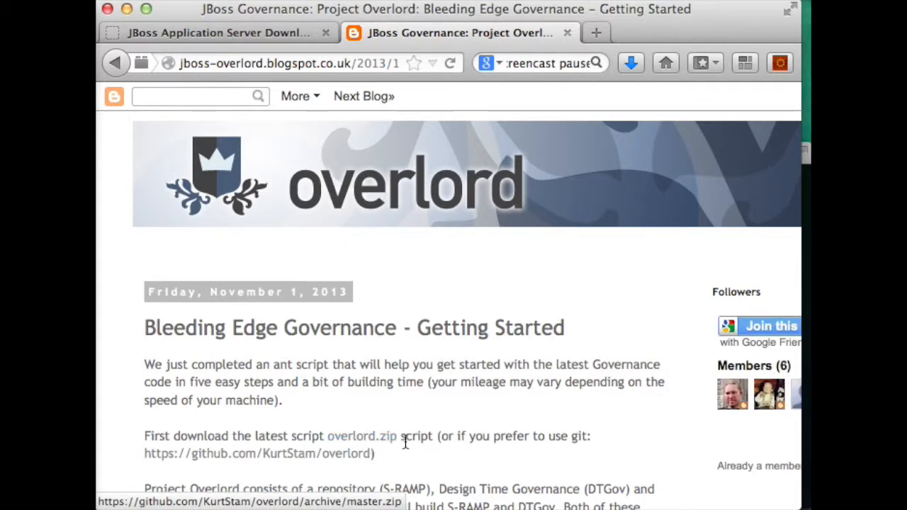
Scroll through the Getting Started blog post's download and setup steps.
scroll("down", 3)
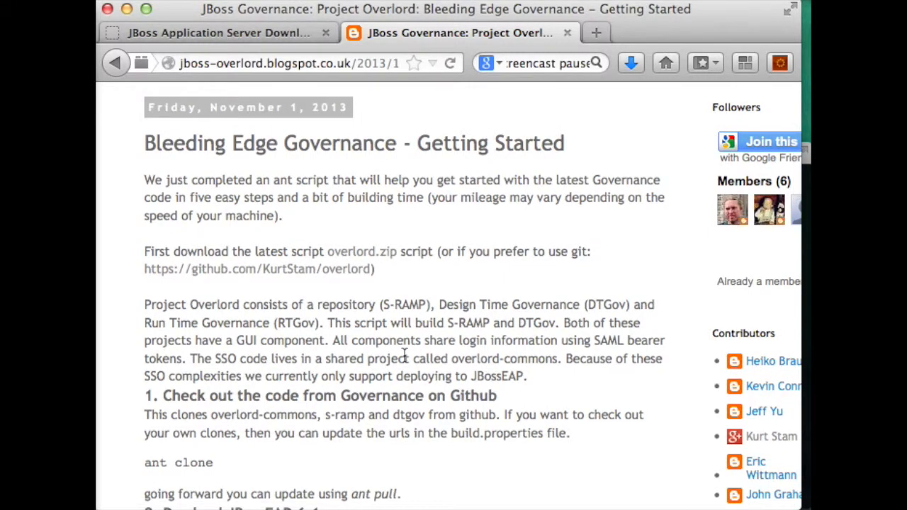
mouse_move(354, 269)
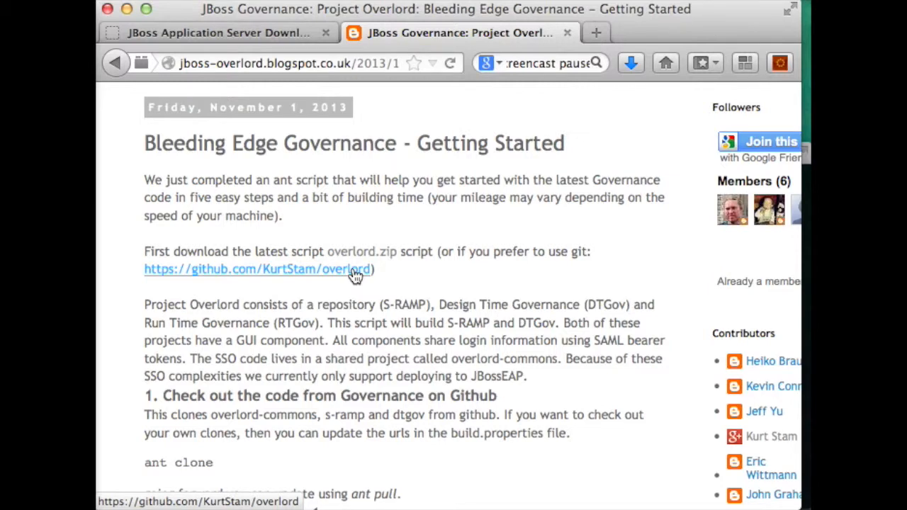
Go to the KurtStam/overlord GitHub repository and read its Getting Started README.
left_click(258, 269)
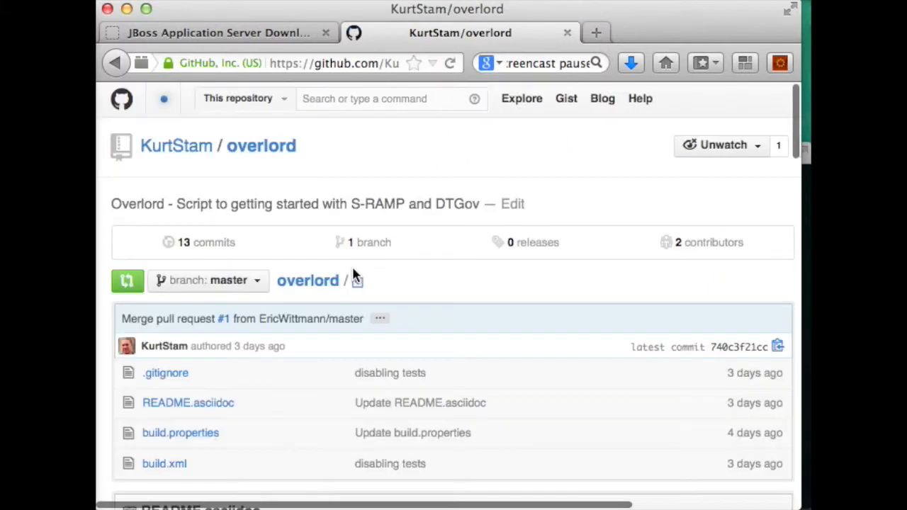
scroll("down", 3)
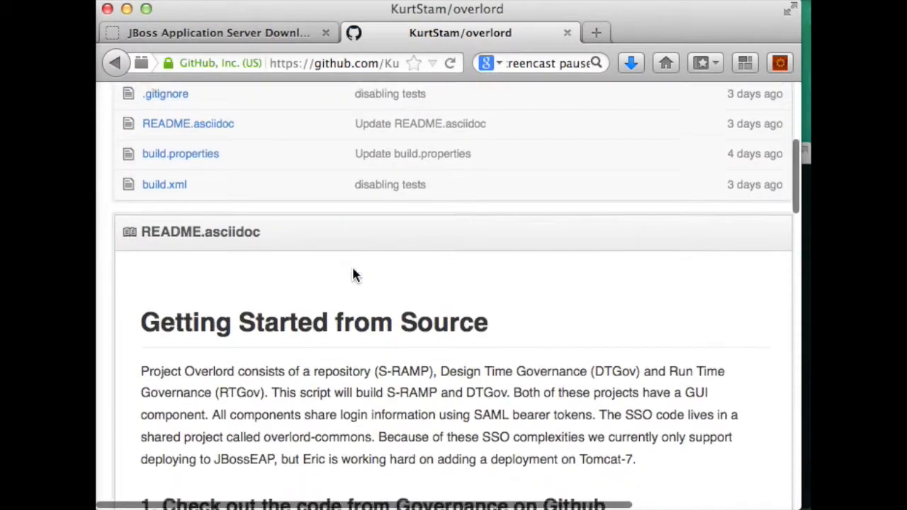
scroll("down", 3)
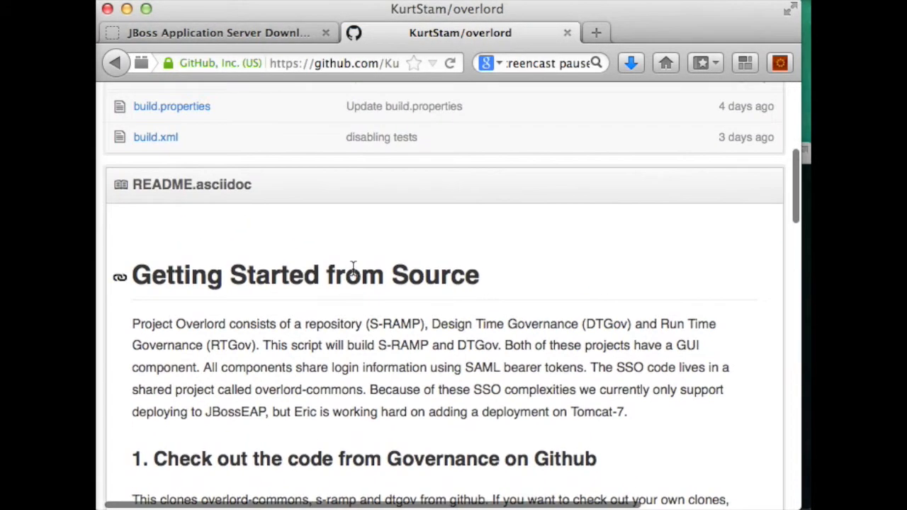
scroll("up", 3)
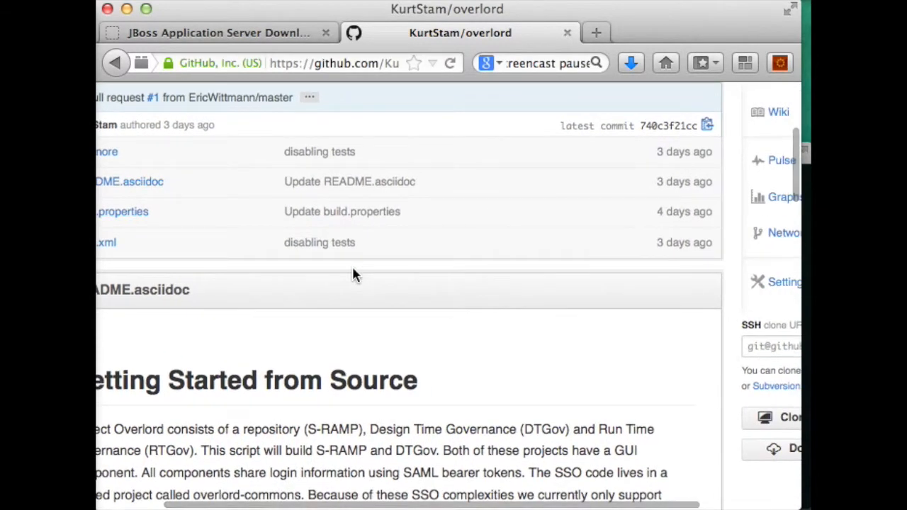
scroll("down", 3)
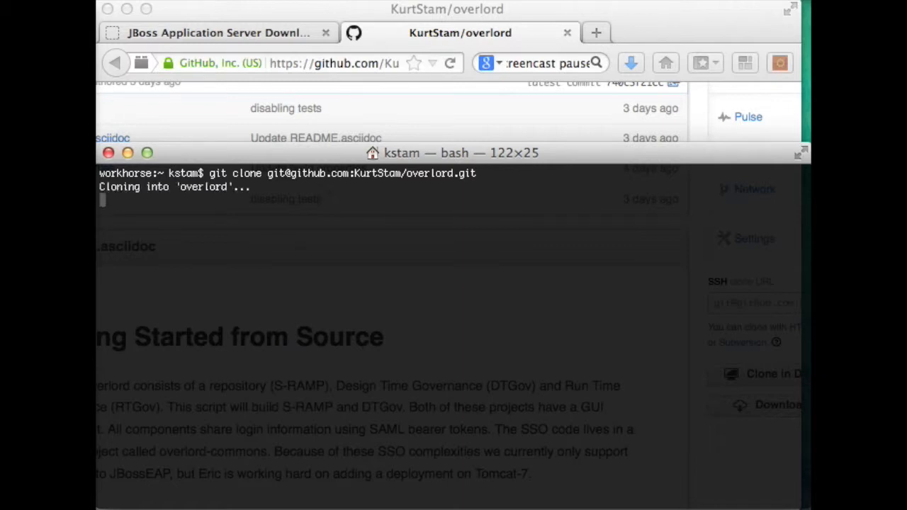
Change into the cloned overlord folder with cd.
type("cd o")
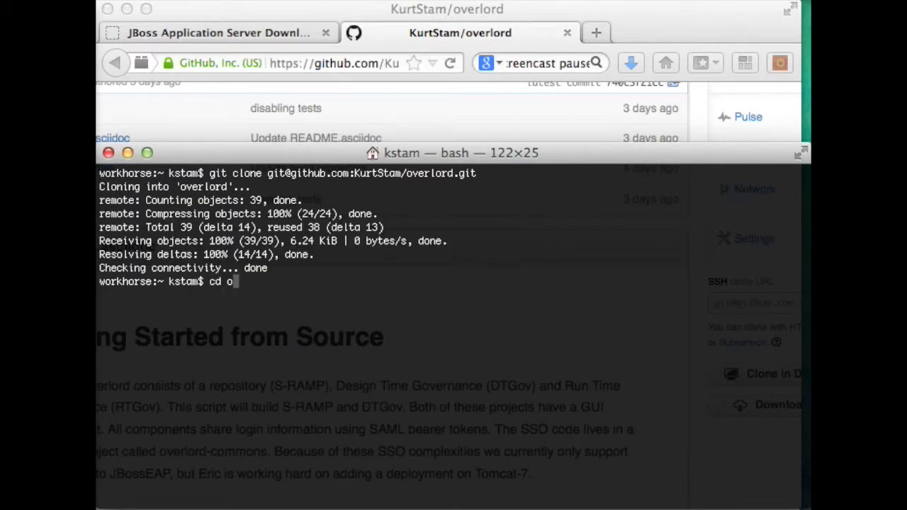
key("Return")
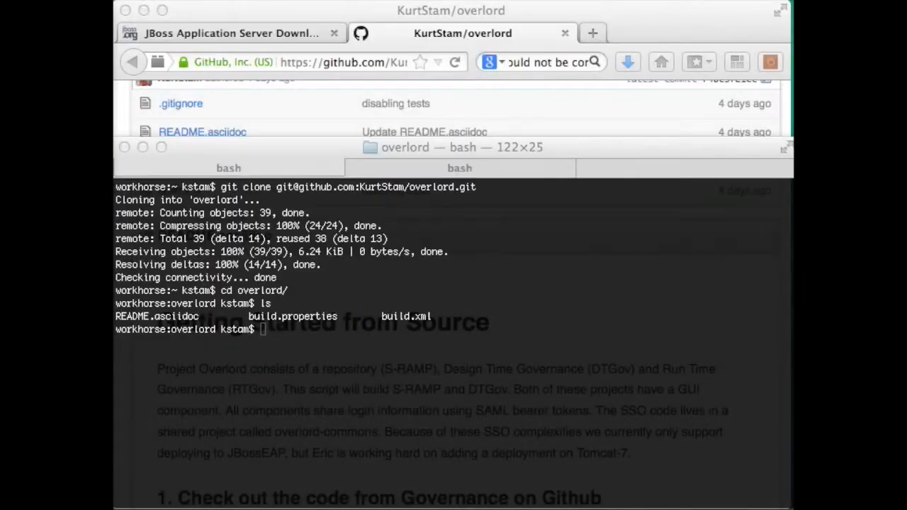
mouse_move(296, 462)
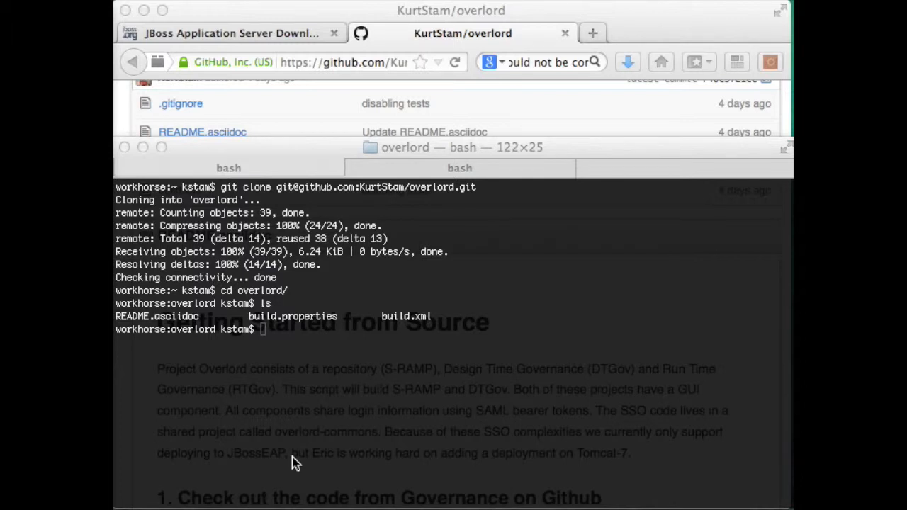
Run 'ant clone' to fetch overlord-commons, s-ramp and dtgov sources until BUILD SUCCESSFUL.
type("ant co")
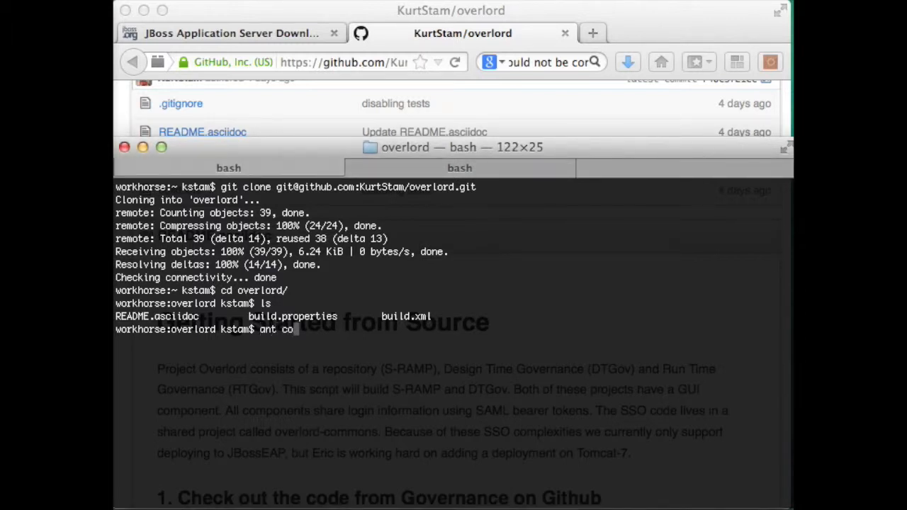
type("lone")
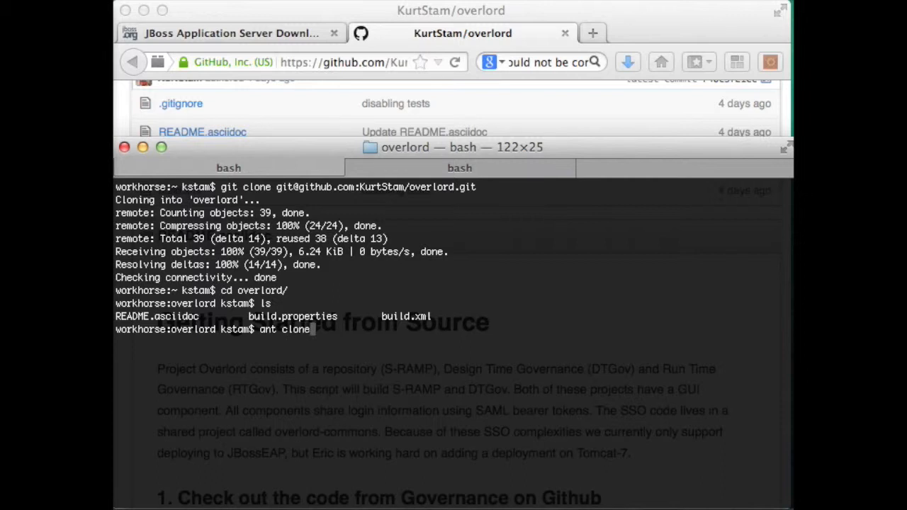
key("Return")
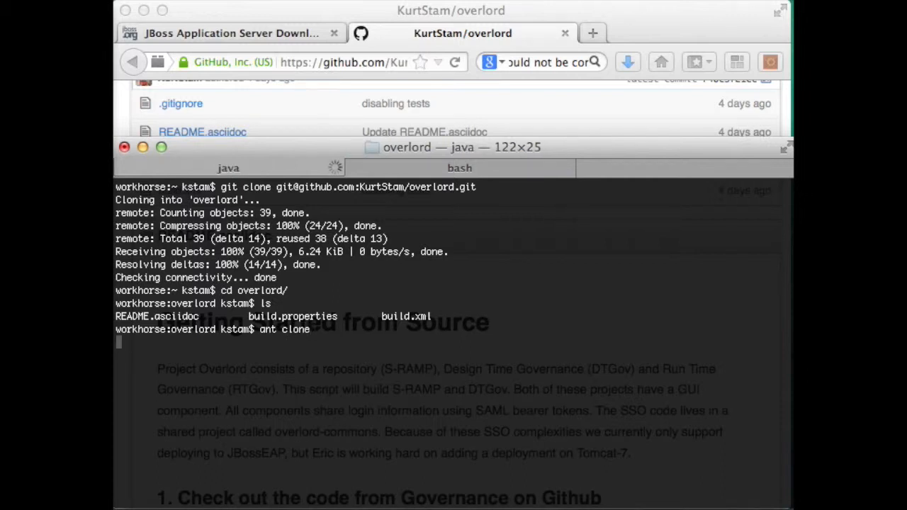
key("Return")
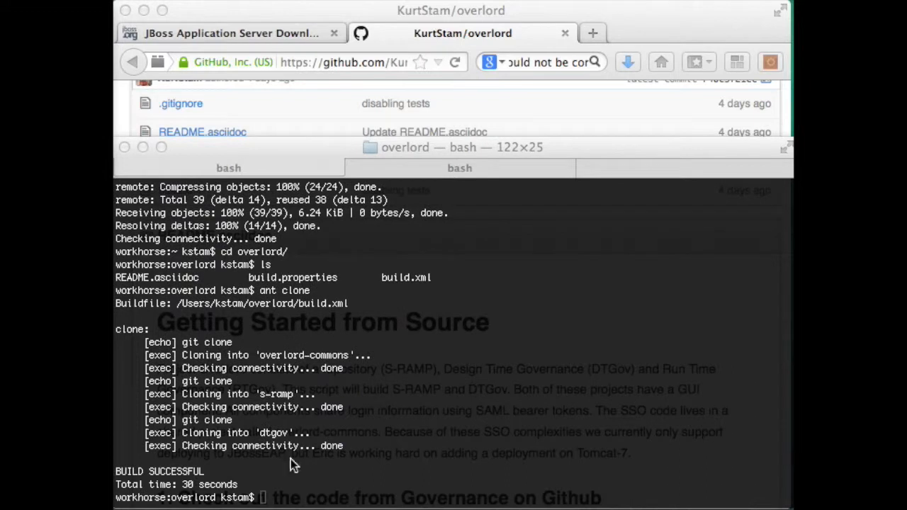
mouse_move(303, 442)
type("ls")
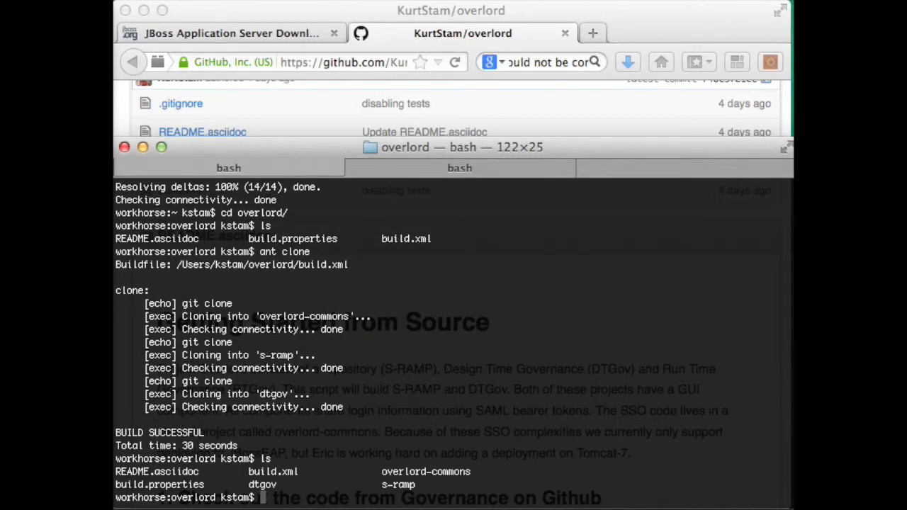
Start 'ant install' in the overlord folder and switch to the JBoss downloads page.
type("ant")
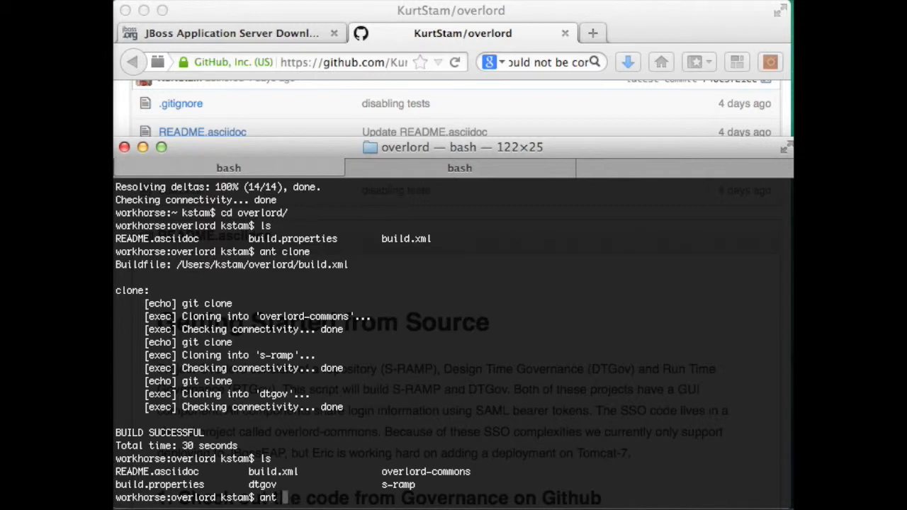
type("install")
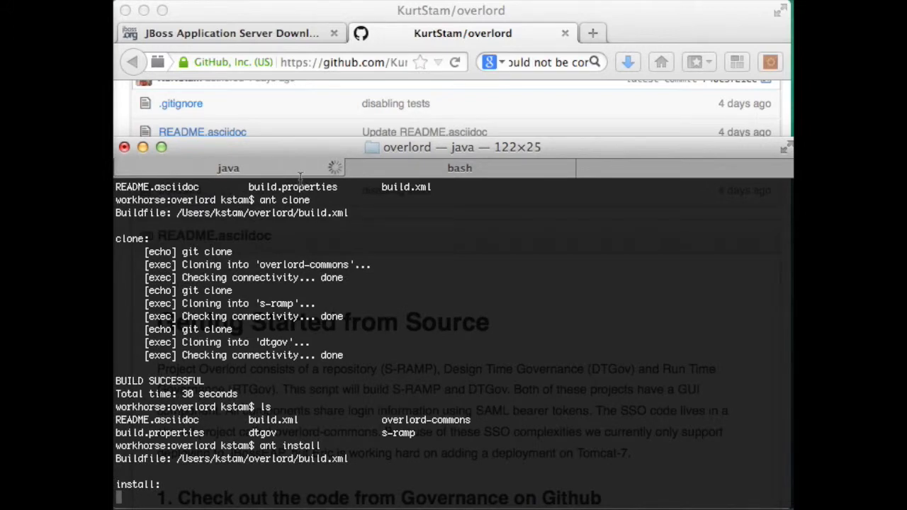
left_click(226, 32)
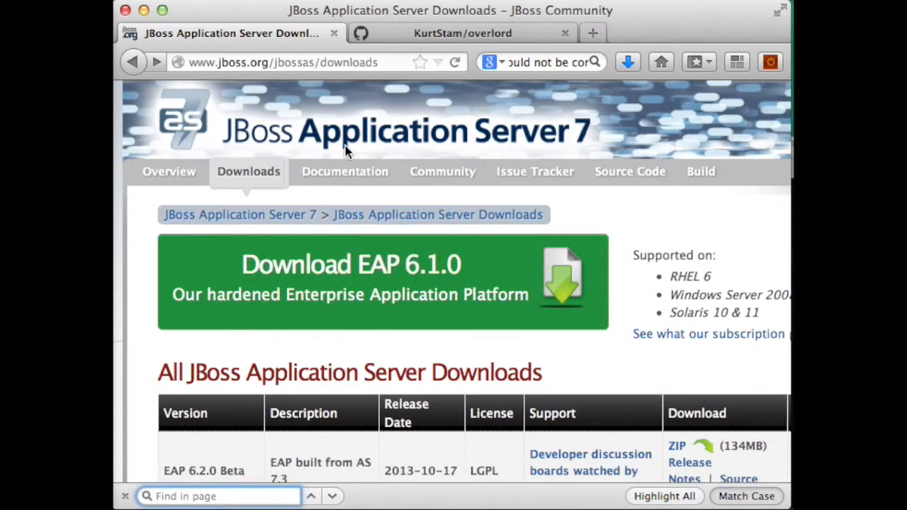
mouse_move(333, 77)
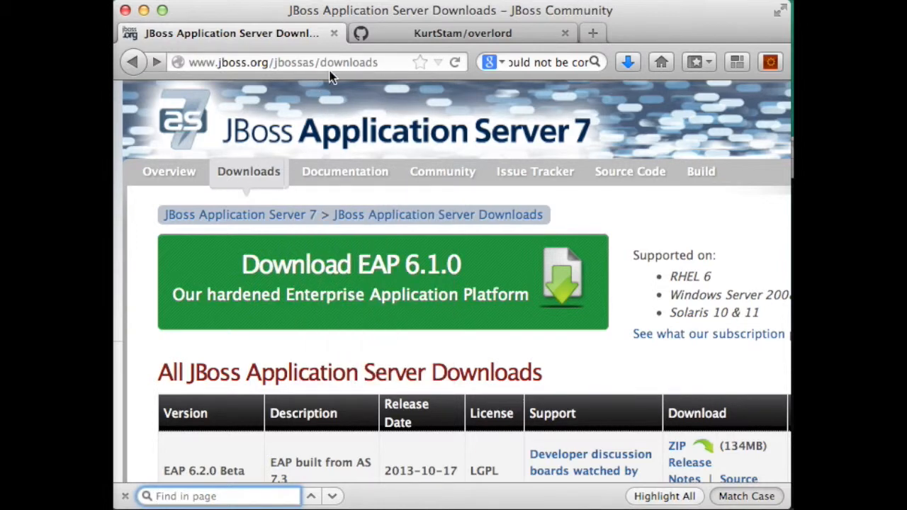
mouse_move(368, 281)
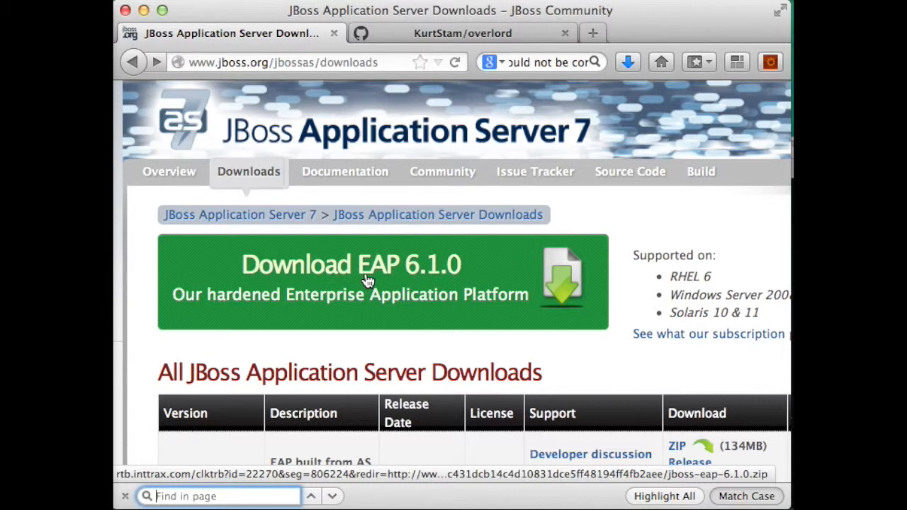
Request the JBoss EAP 6.1.0 download from the green banner.
left_click(350, 264)
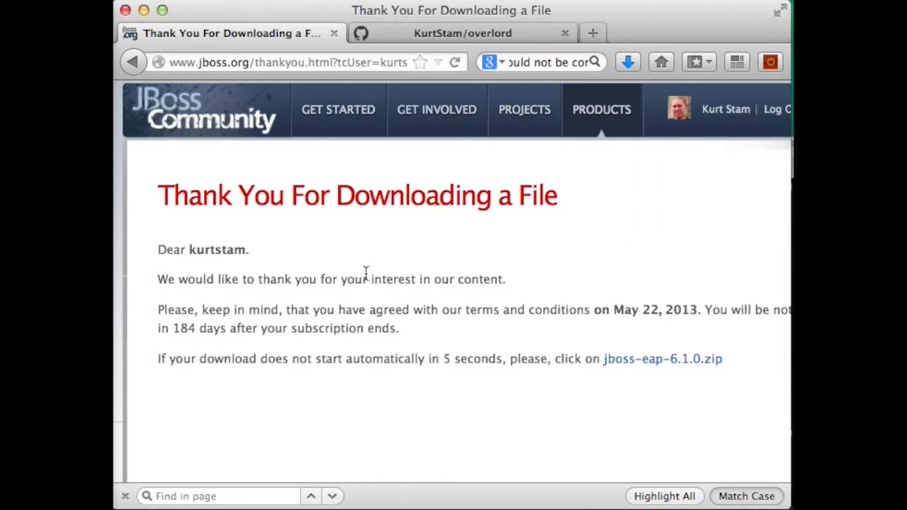
Save jboss-eap-6.1.0.zip to disk from Firefox's download dialog.
left_click(662, 358)
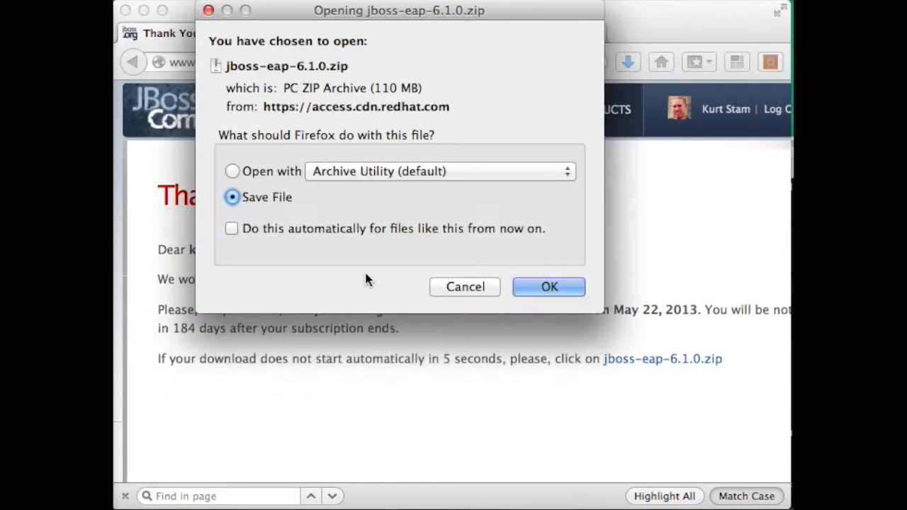
mouse_move(549, 286)
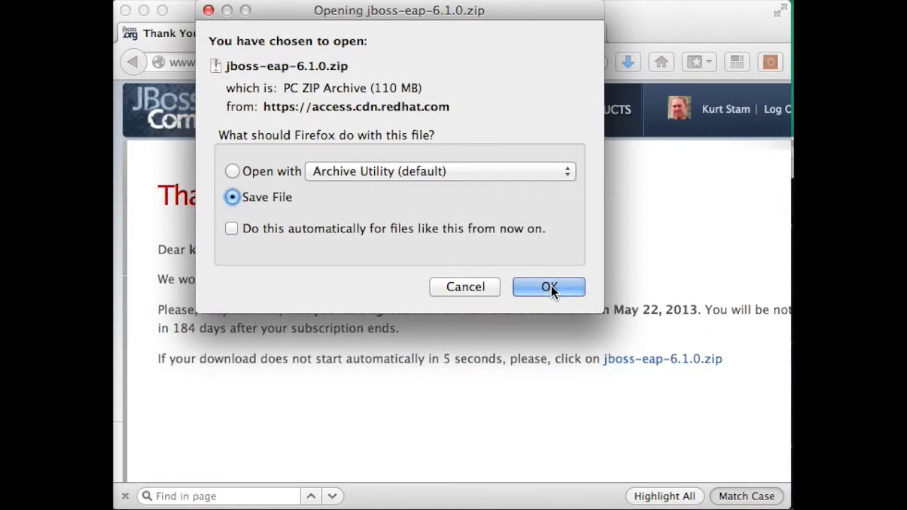
left_click(548, 286)
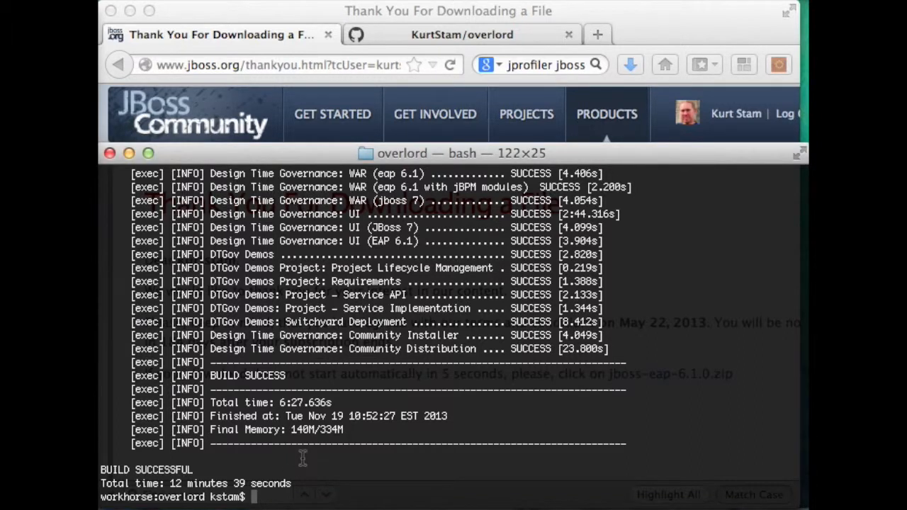
Move ~/Downloads/jboss-eap-6.1.0.zip into the overlord folder and list it.
type("mv ~/")
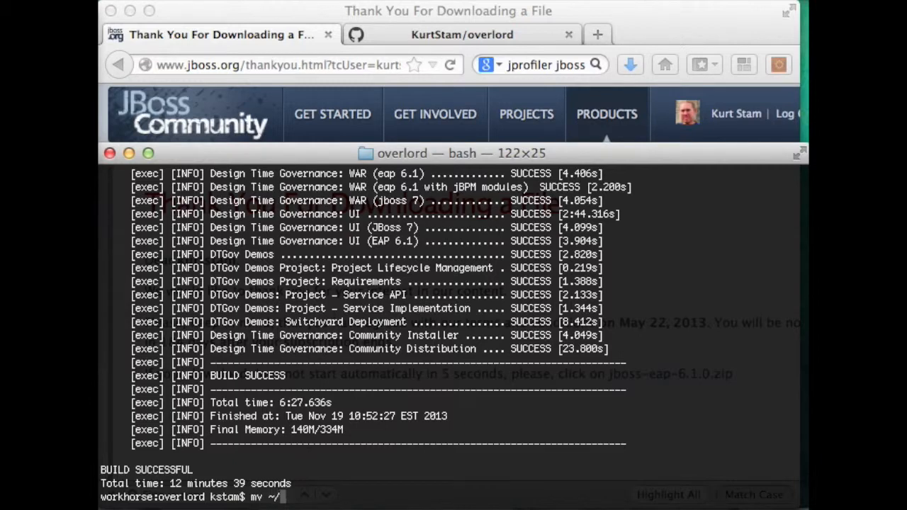
type("/jbo")
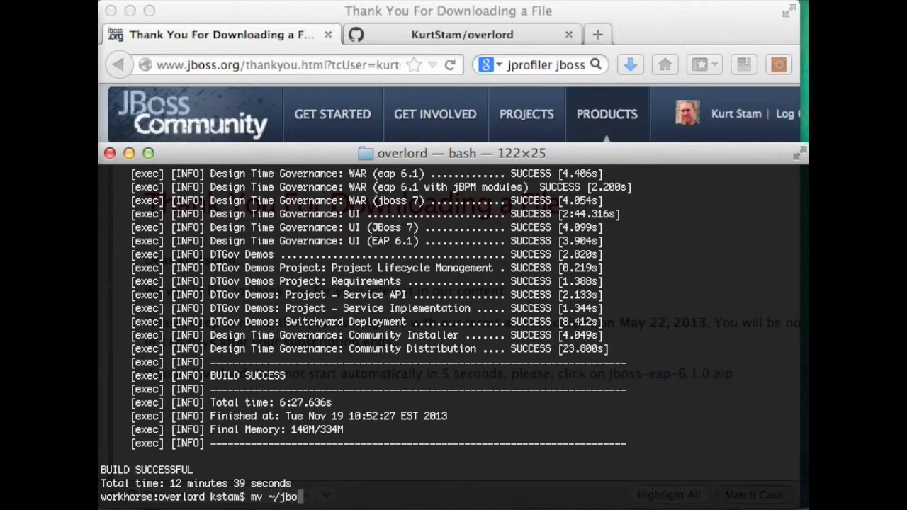
type("Dow")
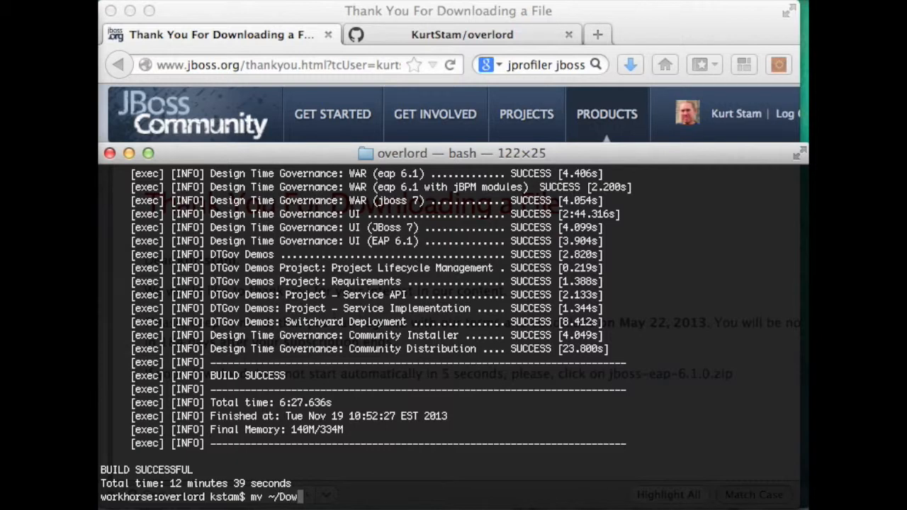
type("nloads/jboss-")
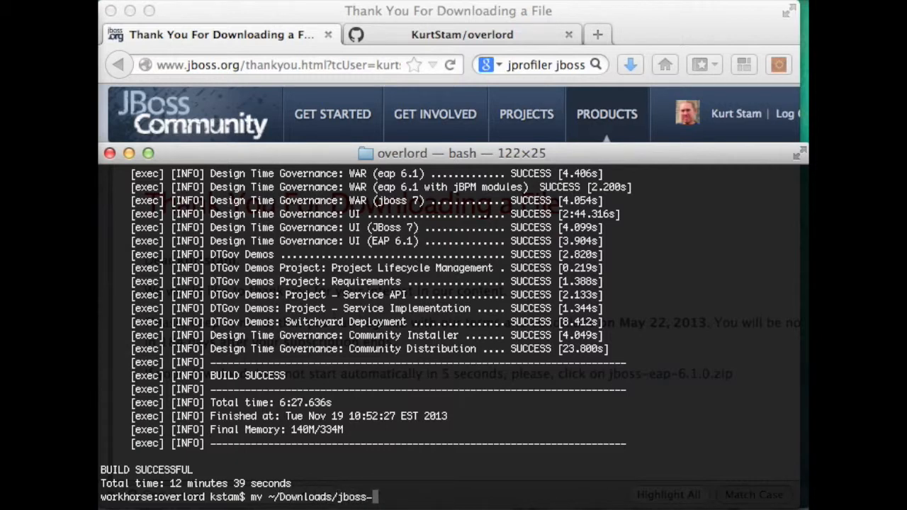
type("eap-6.1.0.zip .")
type("ls")
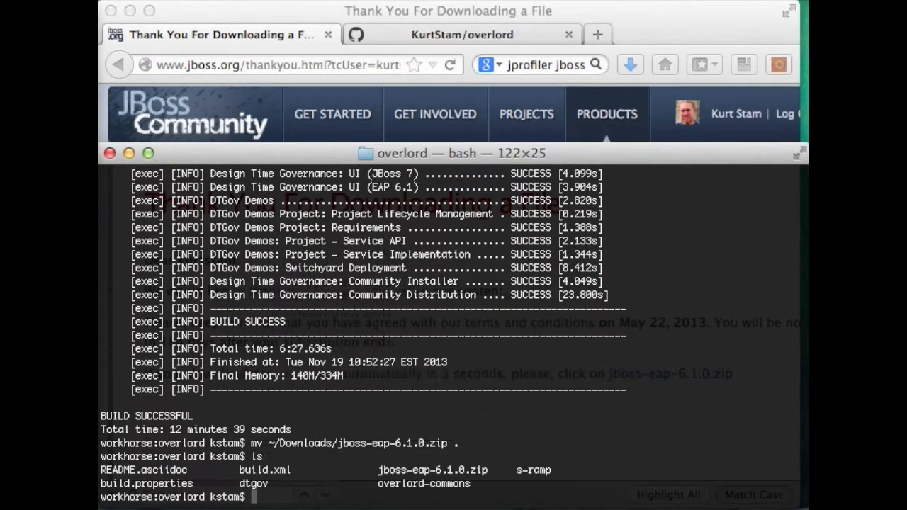
type("a")
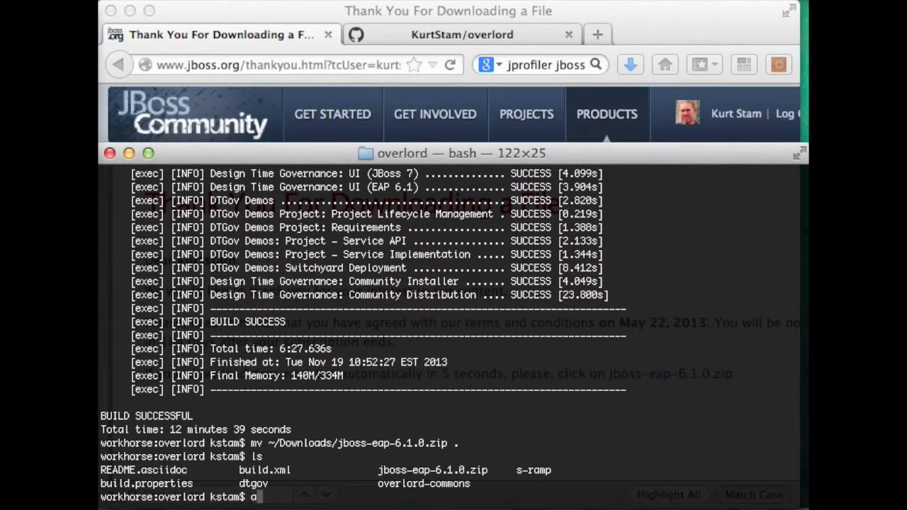
Run 'ant deploy' to install S-RAMP, DTGov and UIs into jboss-eap-6.1 until BUILD SUCCESSFUL.
type("nt deploy")
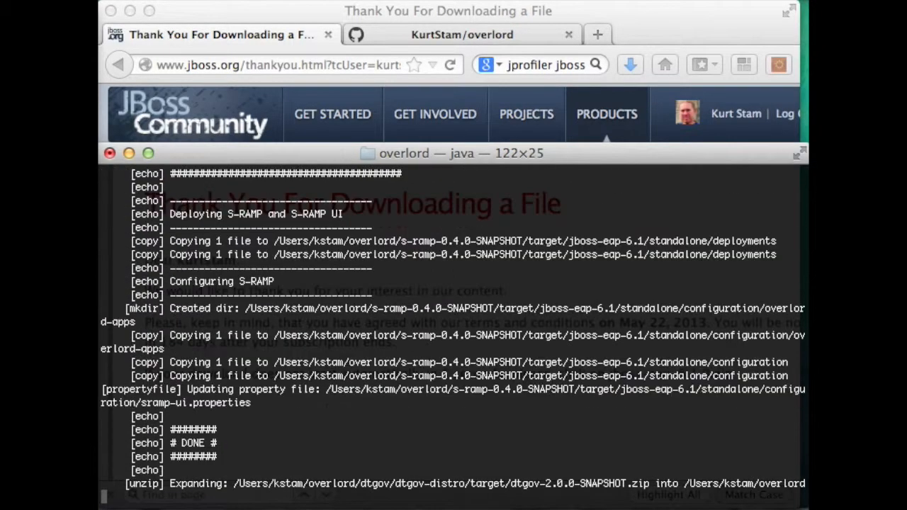
scroll("down", 3)
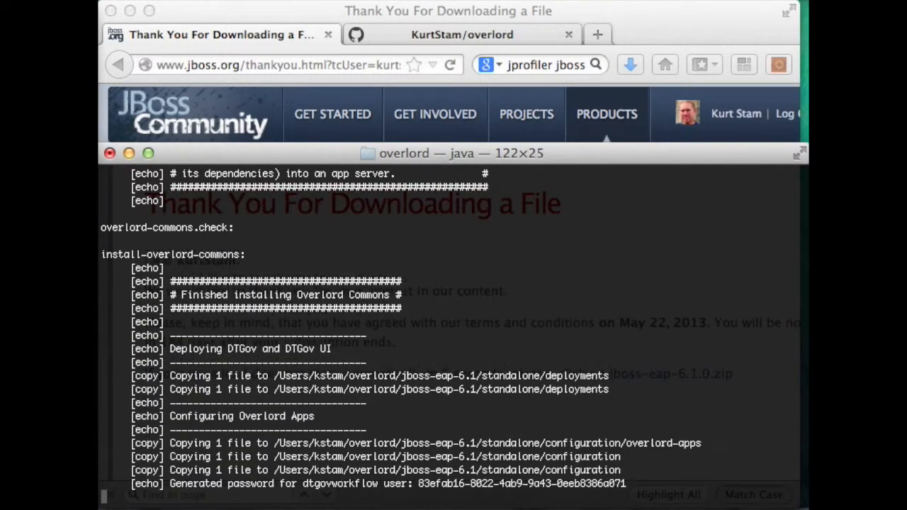
scroll("down", 3)
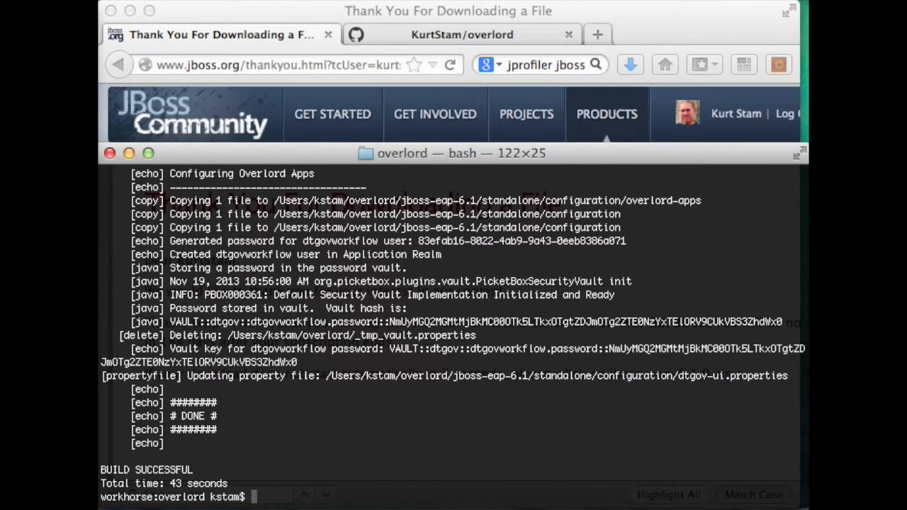
mouse_move(496, 163)
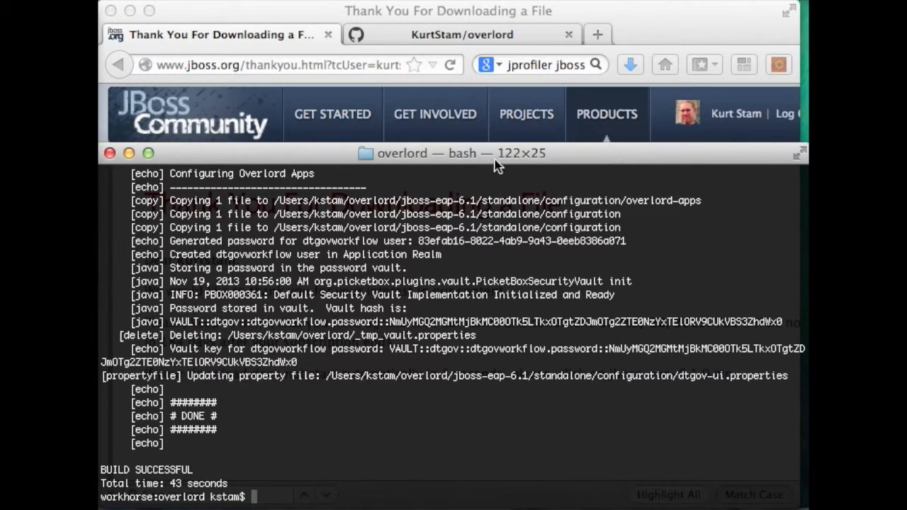
mouse_move(464, 178)
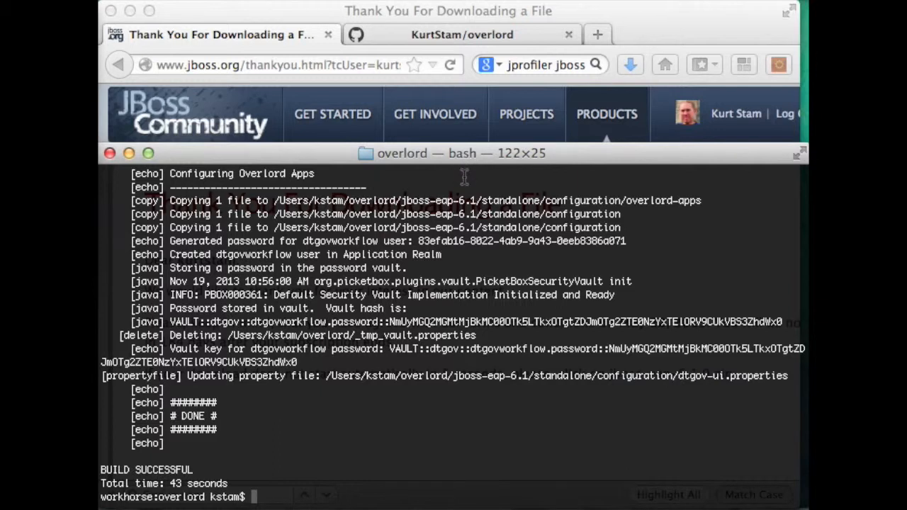
left_click(457, 174)
type("cd j")
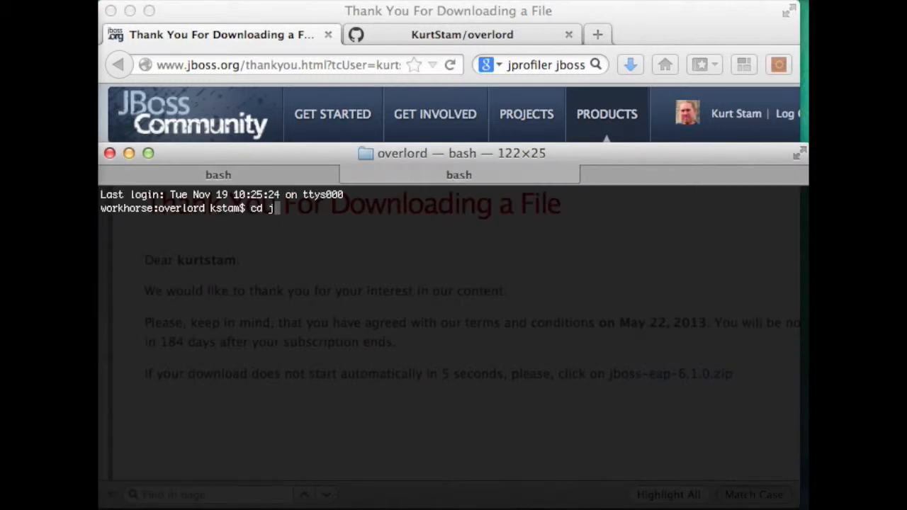
key("Return")
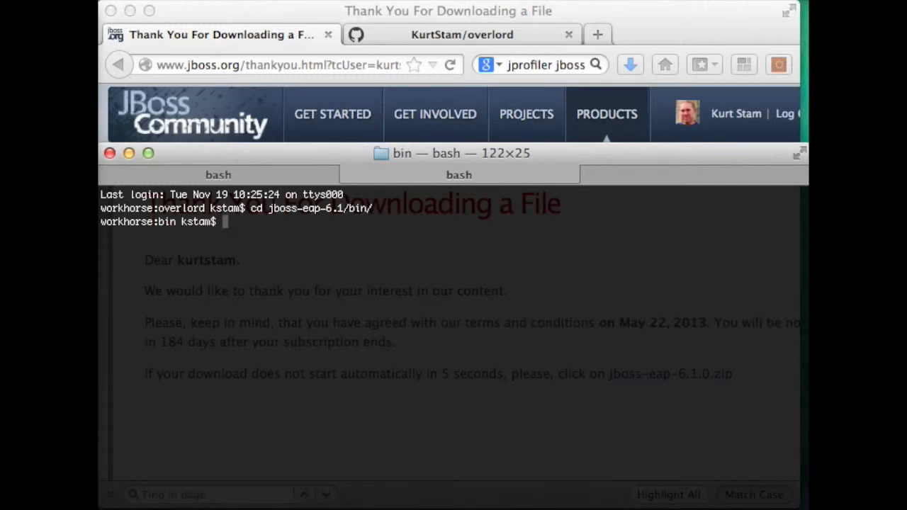
type("./standalone.sh")
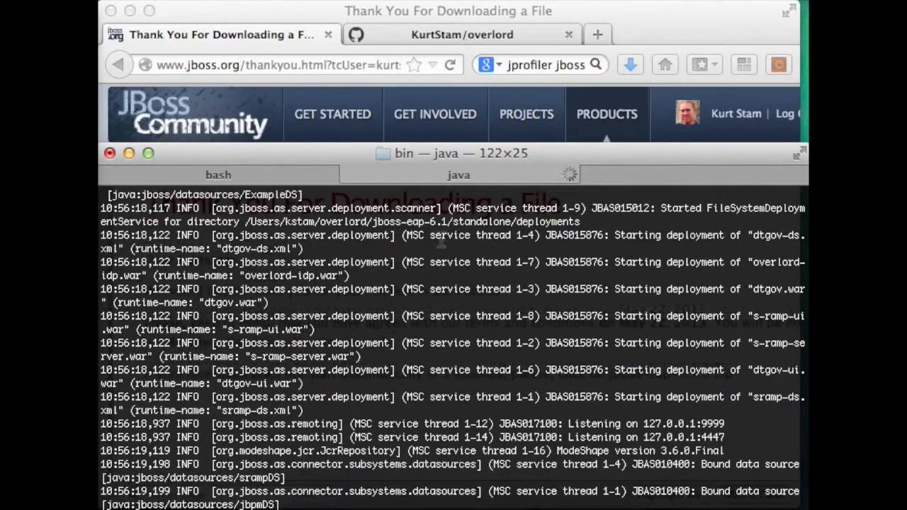
scroll("down", 3)
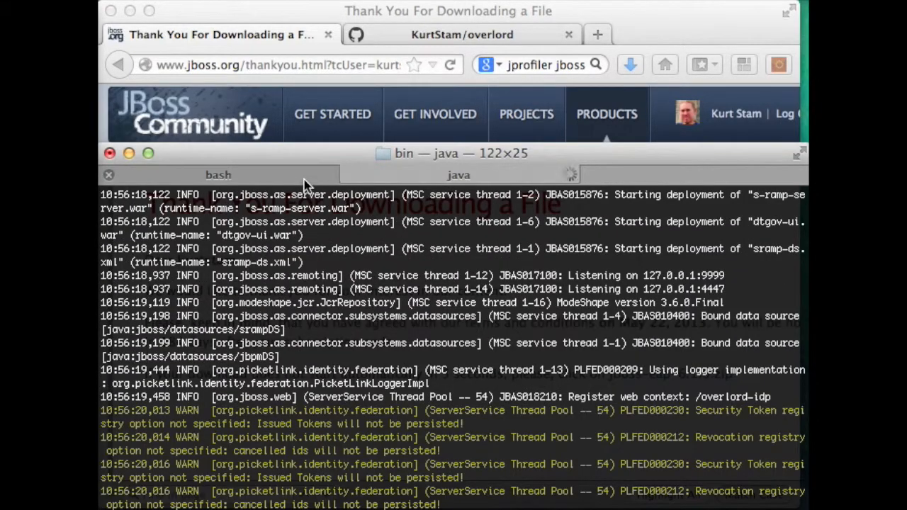
mouse_move(304, 184)
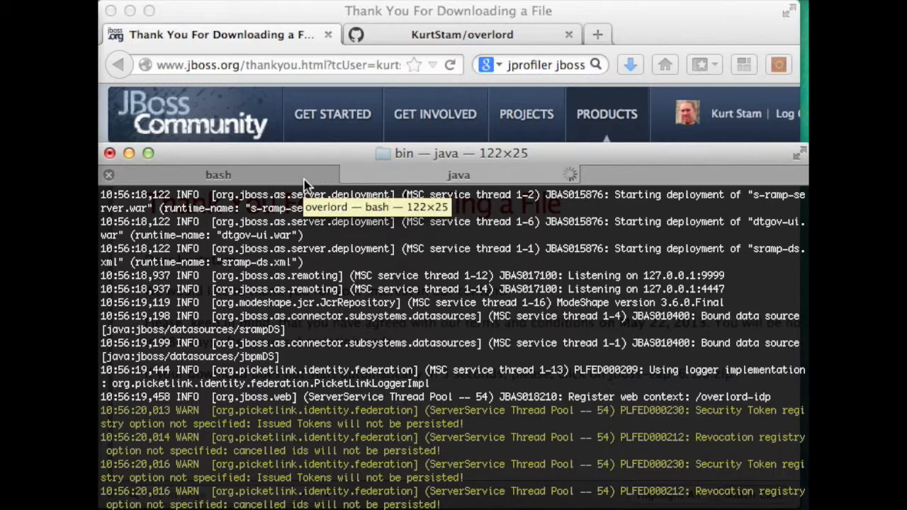
left_click(219, 176)
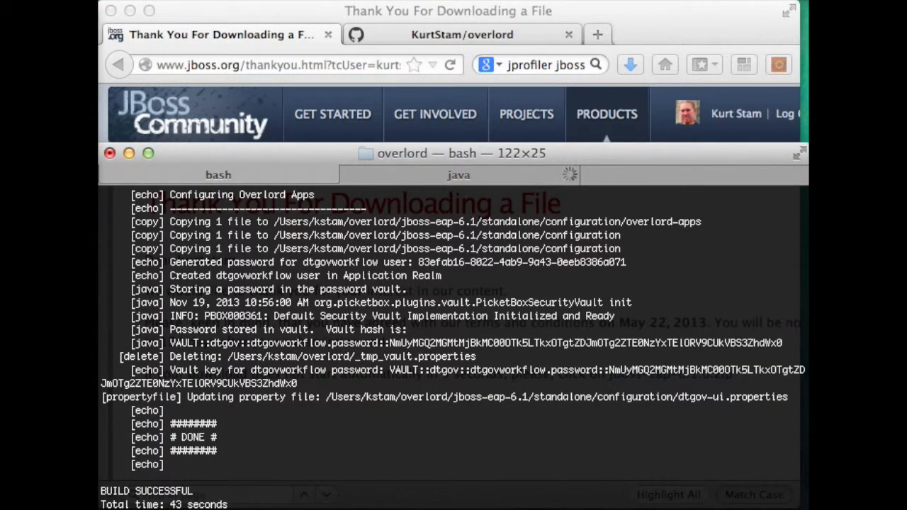
mouse_move(420, 182)
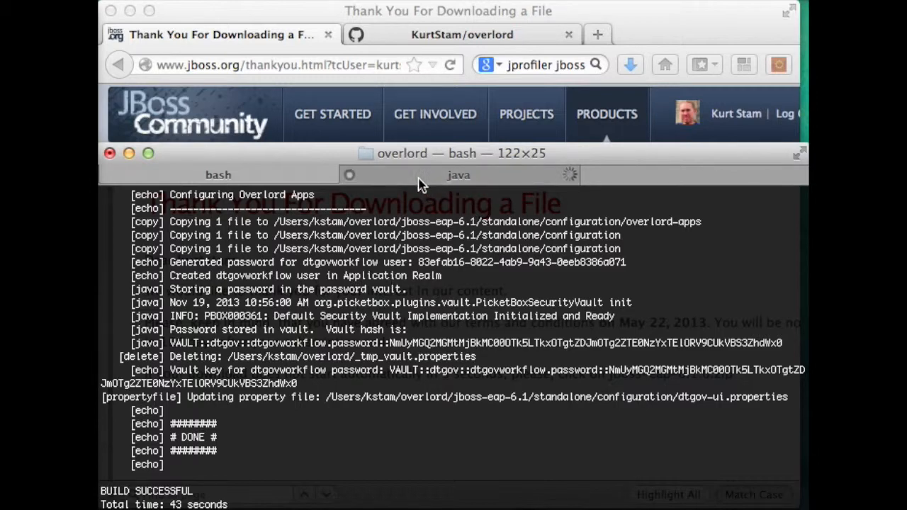
mouse_move(418, 181)
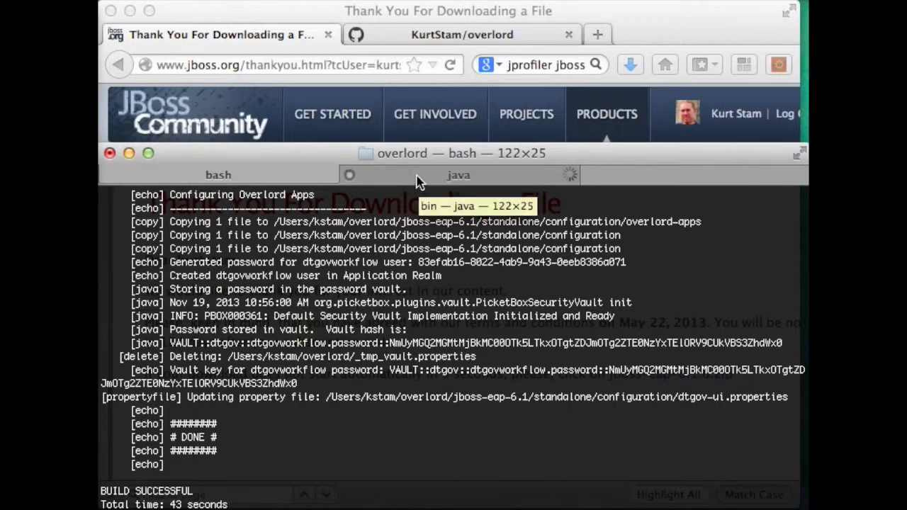
left_click(459, 175)
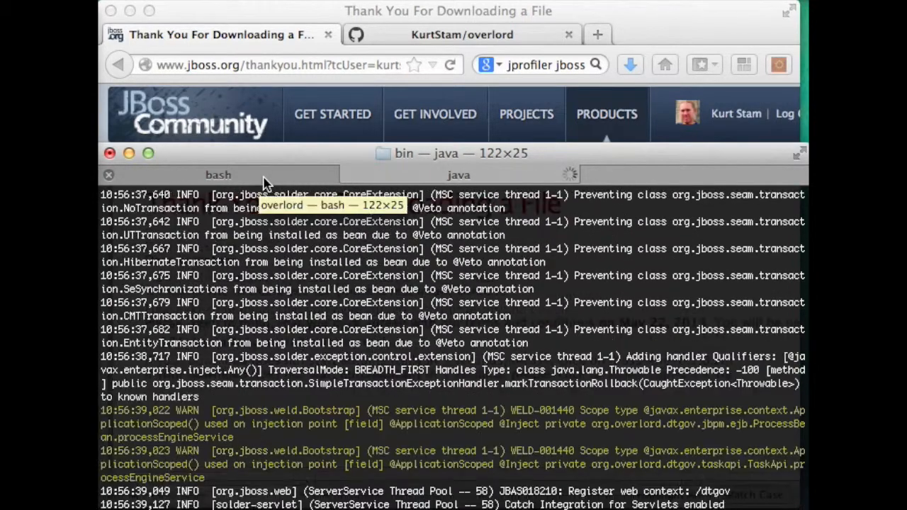
left_click(218, 176)
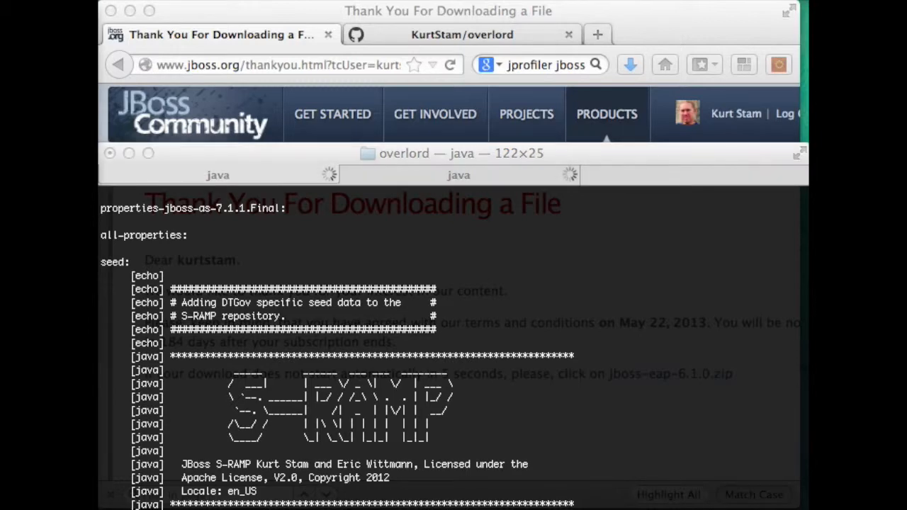
Scroll through the seed build output until the dtgov-data run reports BUILD SUCCESSFUL.
scroll("down", 3)
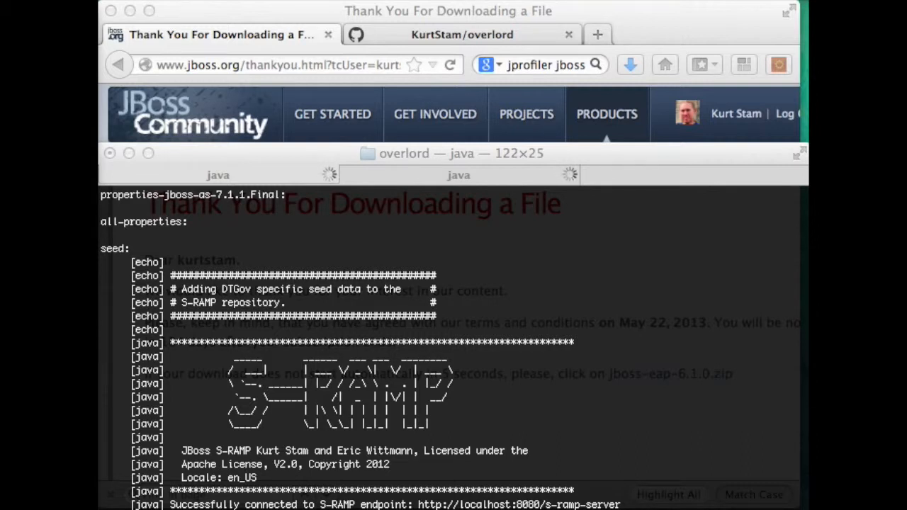
scroll("down", 3)
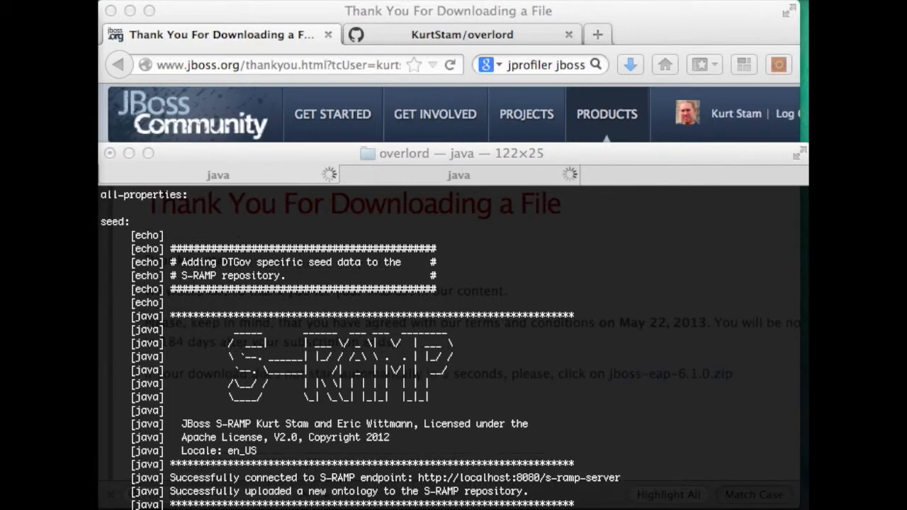
scroll("down", 3)
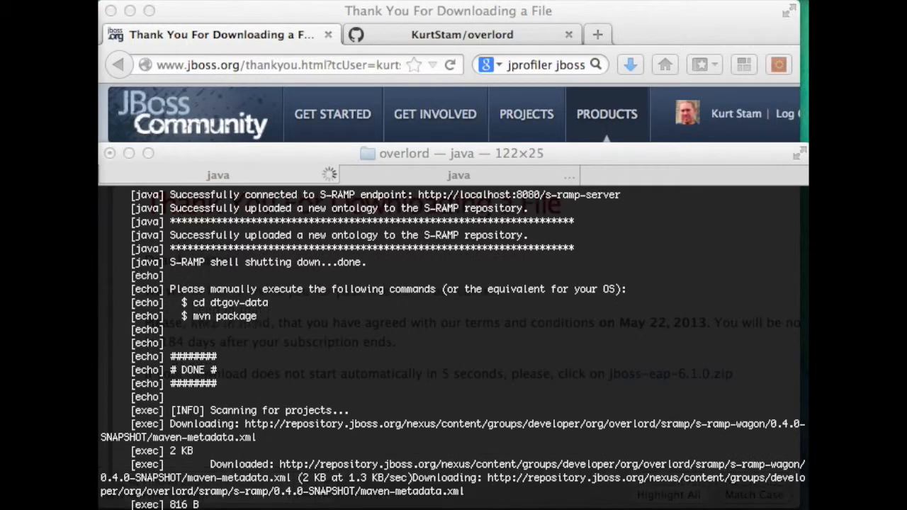
scroll("down", 3)
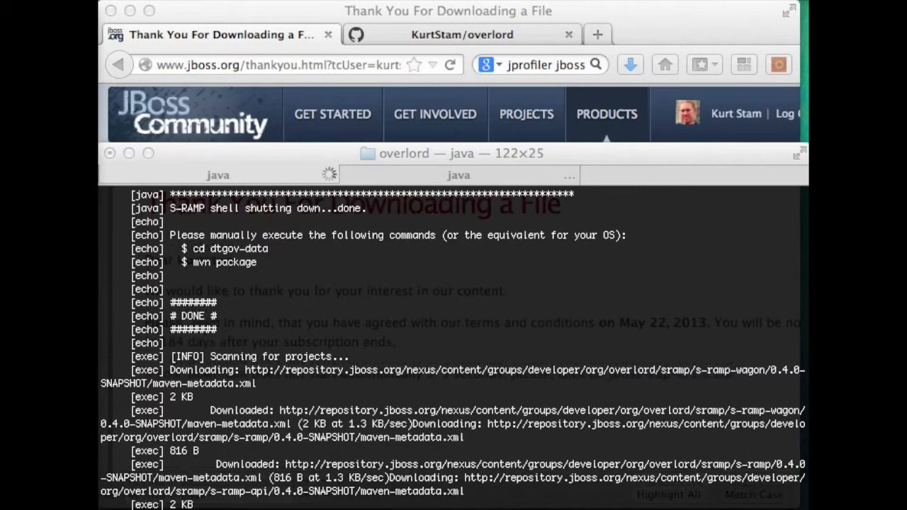
scroll("down", 3)
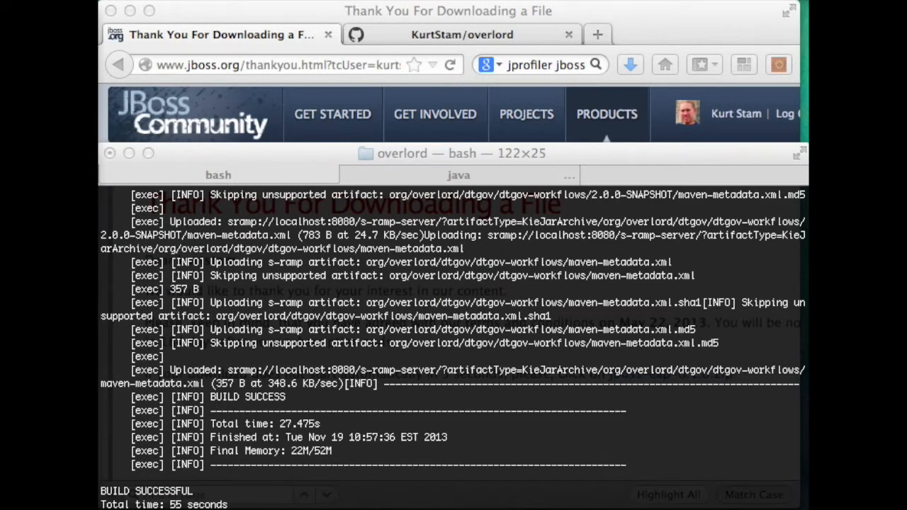
mouse_move(256, 502)
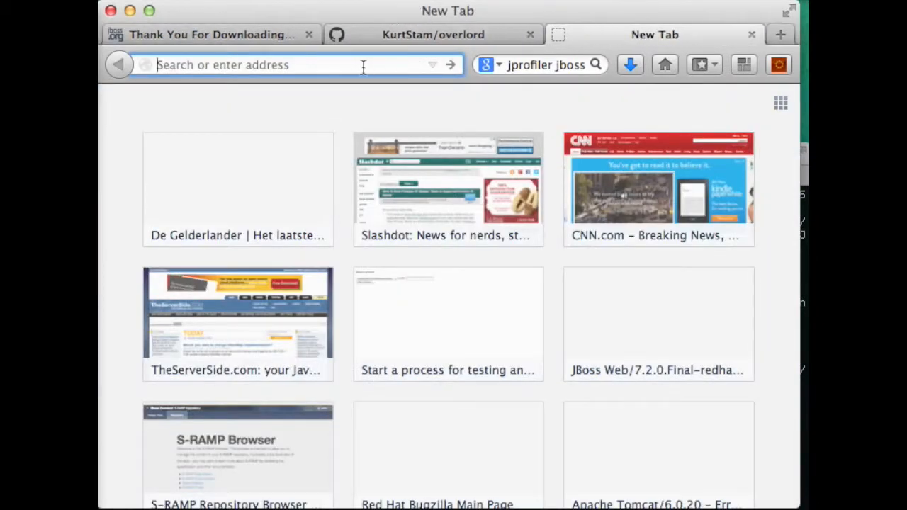
type("http:")
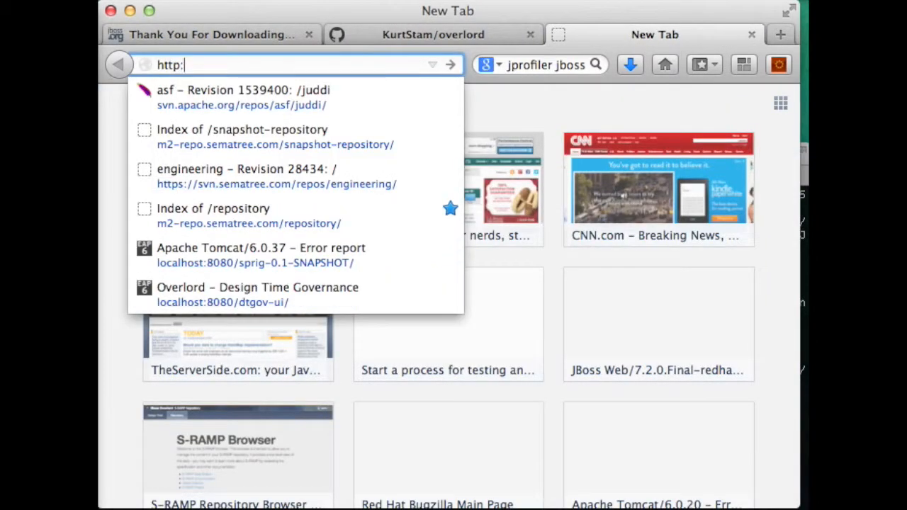
type("//localhost/")
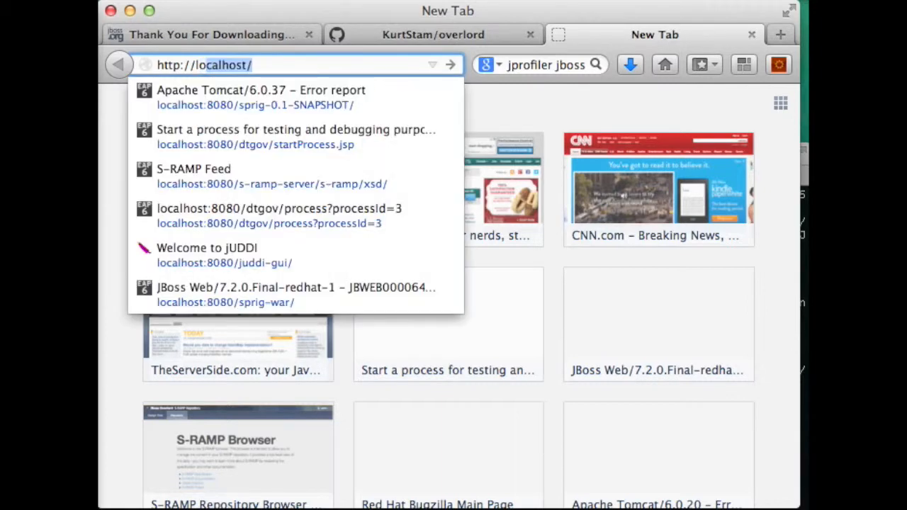
type("lol")
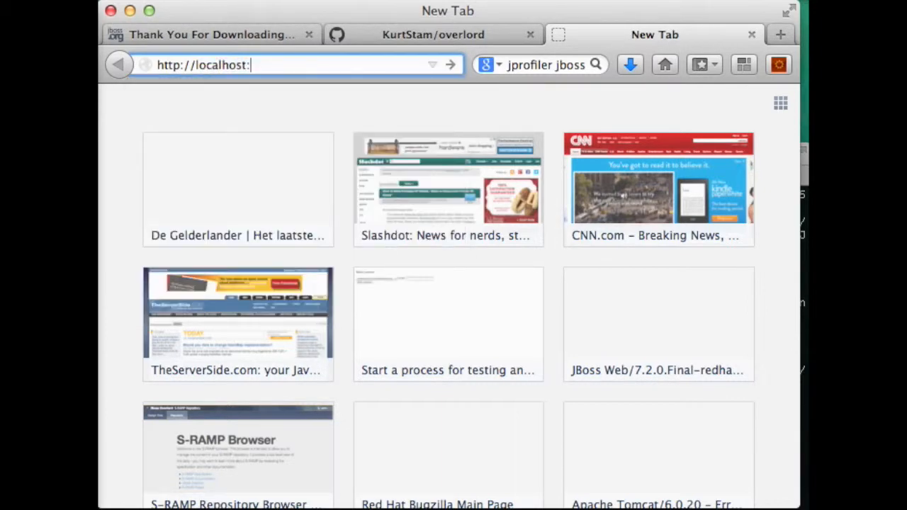
type("8080/s-ramp-ui/")
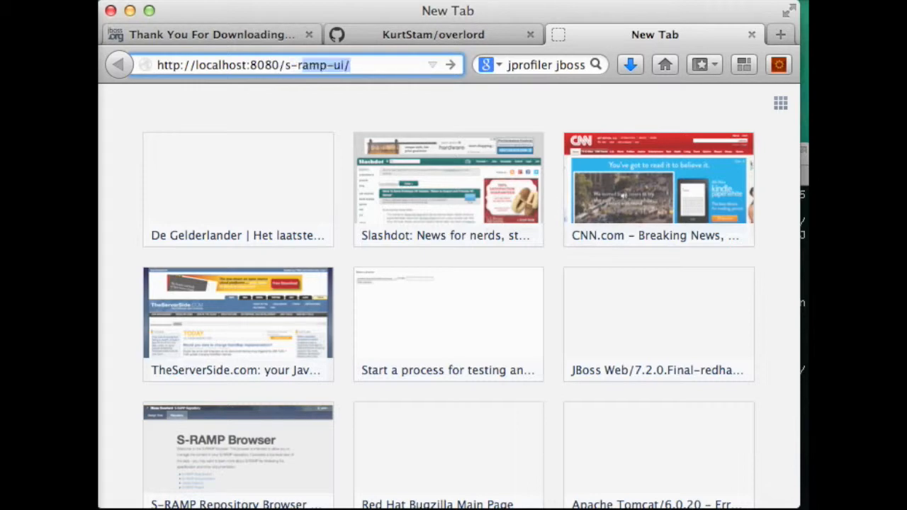
left_click(283, 65)
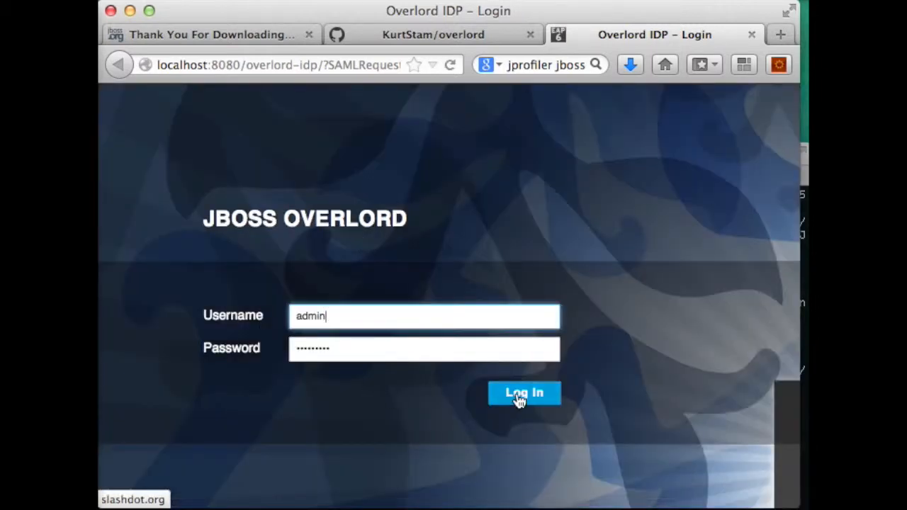
left_click(524, 392)
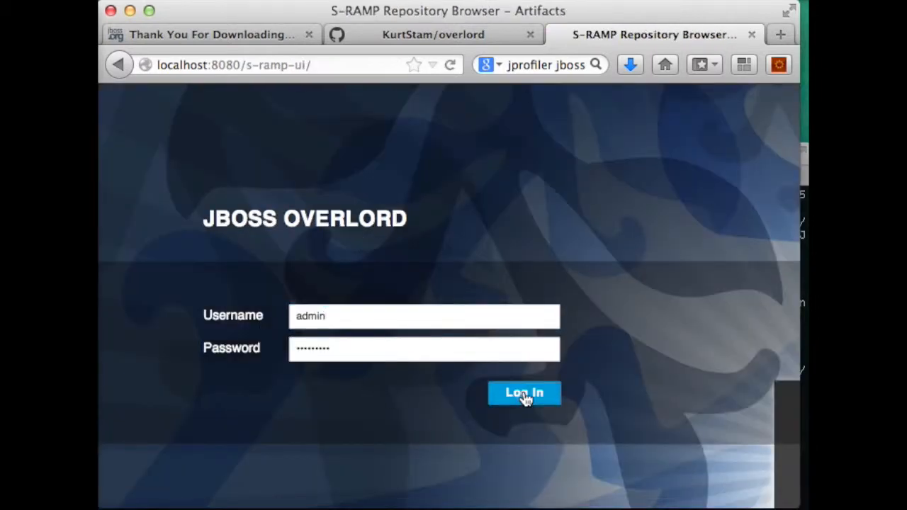
From the dashboard, list the repository artifacts including the seeded dtgov-workflows jar, pom and BPMN files.
left_click(524, 393)
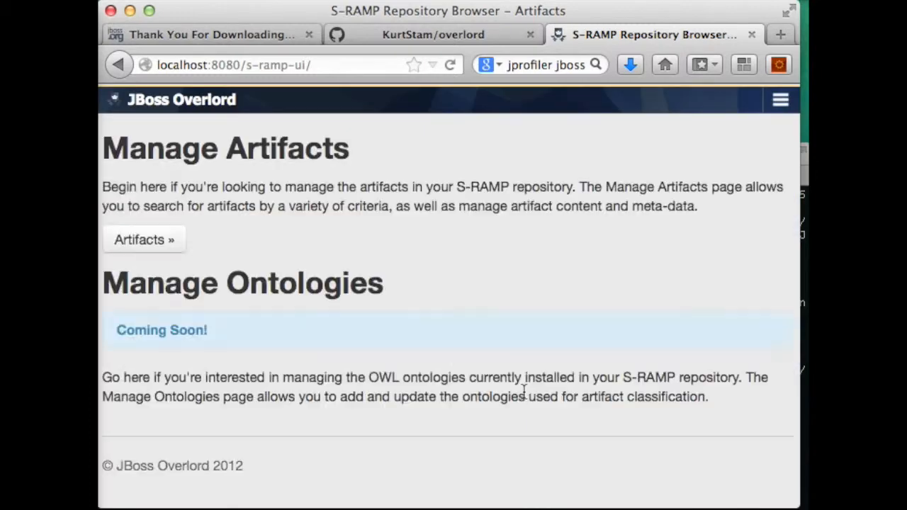
mouse_move(466, 347)
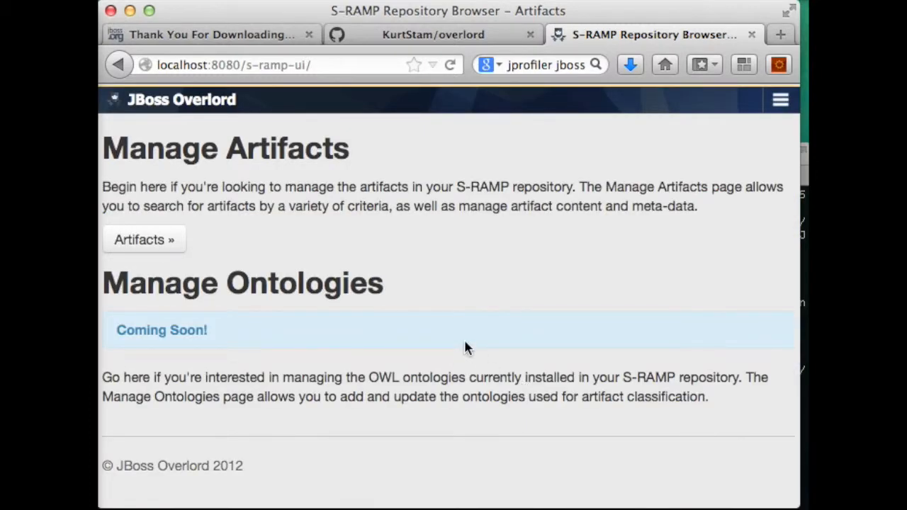
mouse_move(206, 238)
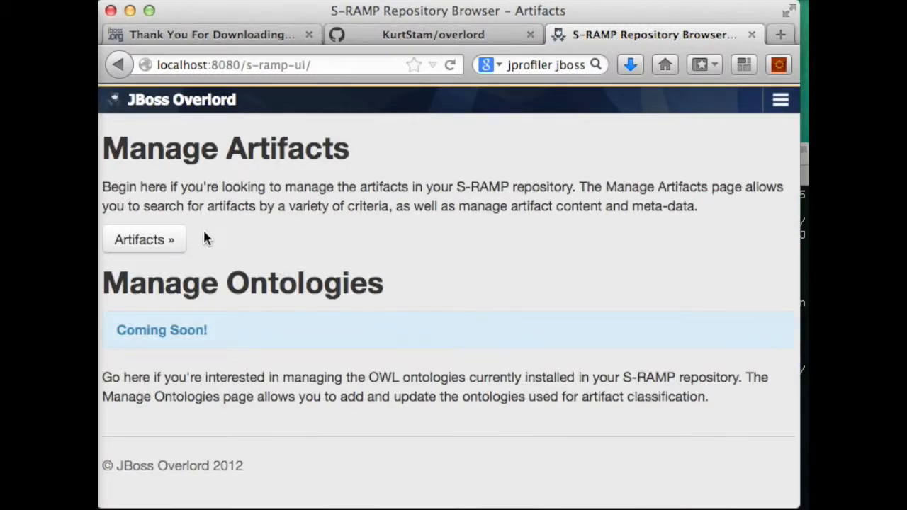
left_click(145, 239)
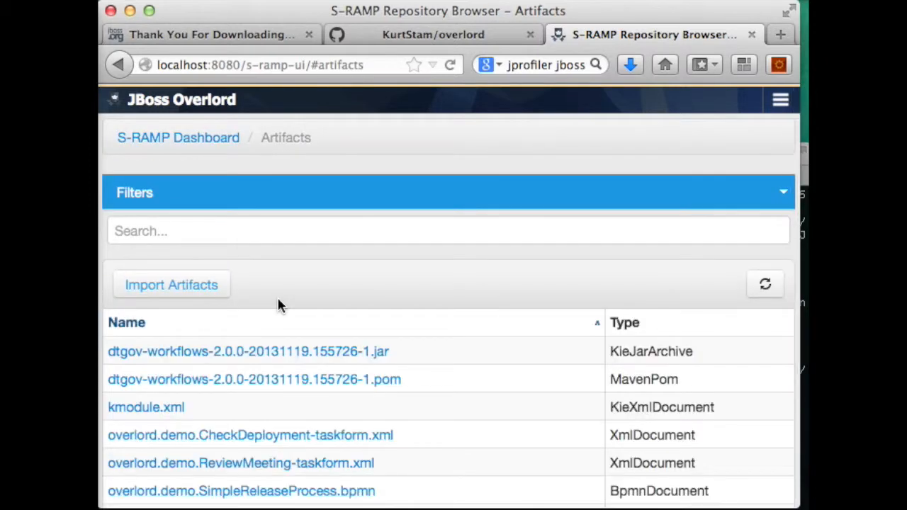